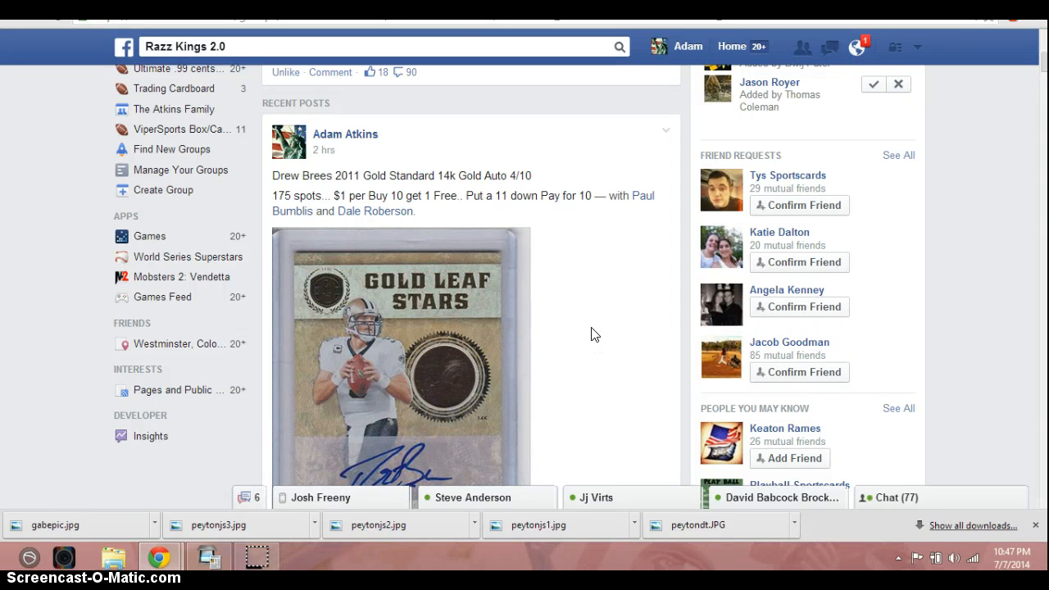
Check the taskbar clock and start a 'live' comment on the Drew Brees razz post
scroll(down, 3)
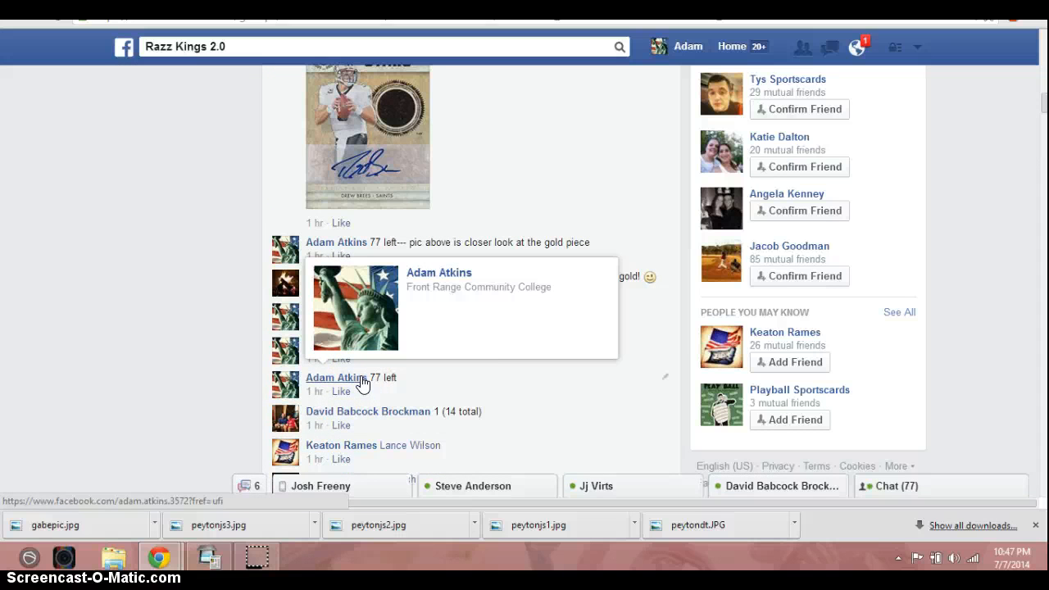
scroll(down, 3)
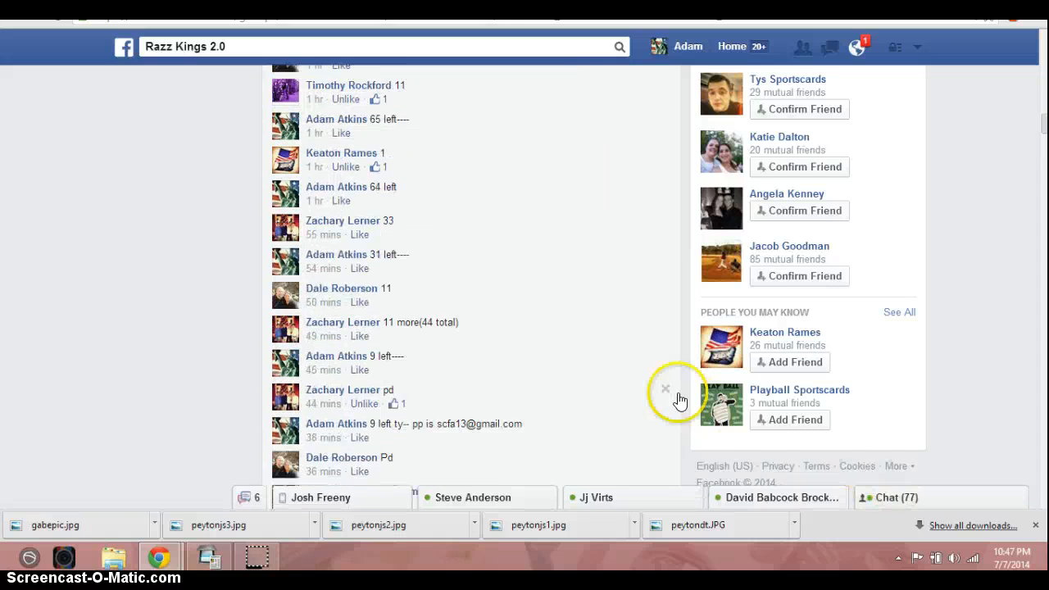
scroll(down, 3)
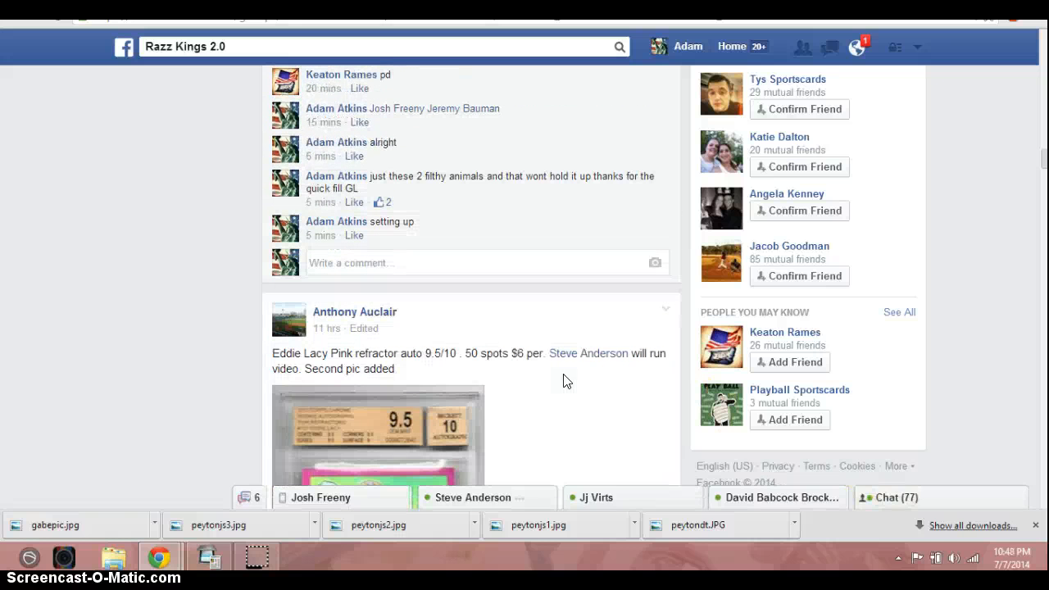
click(1013, 564)
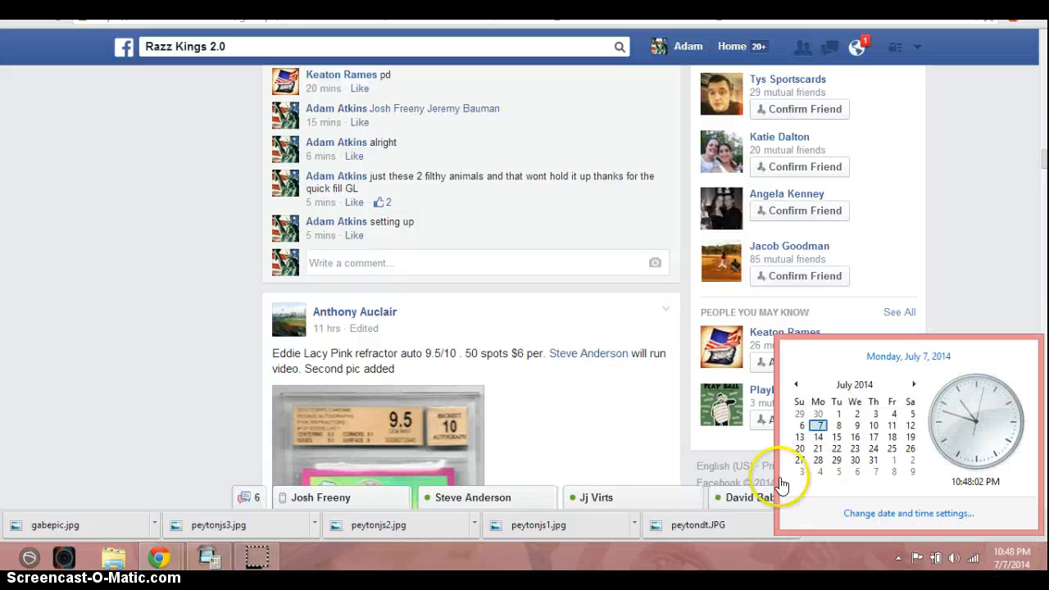
click(386, 262)
text(live)
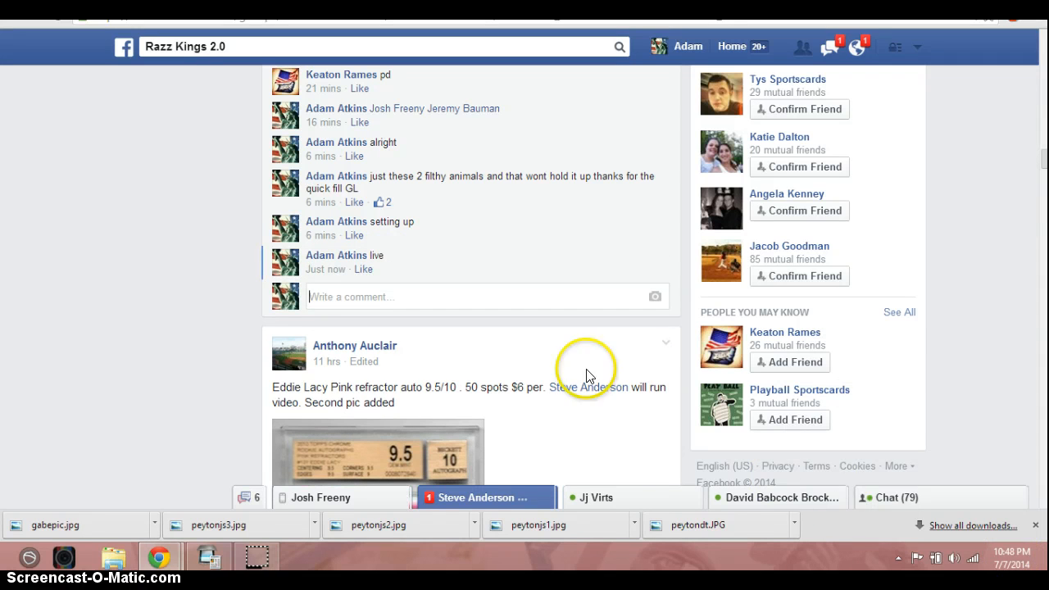
mouse_move(118, 286)
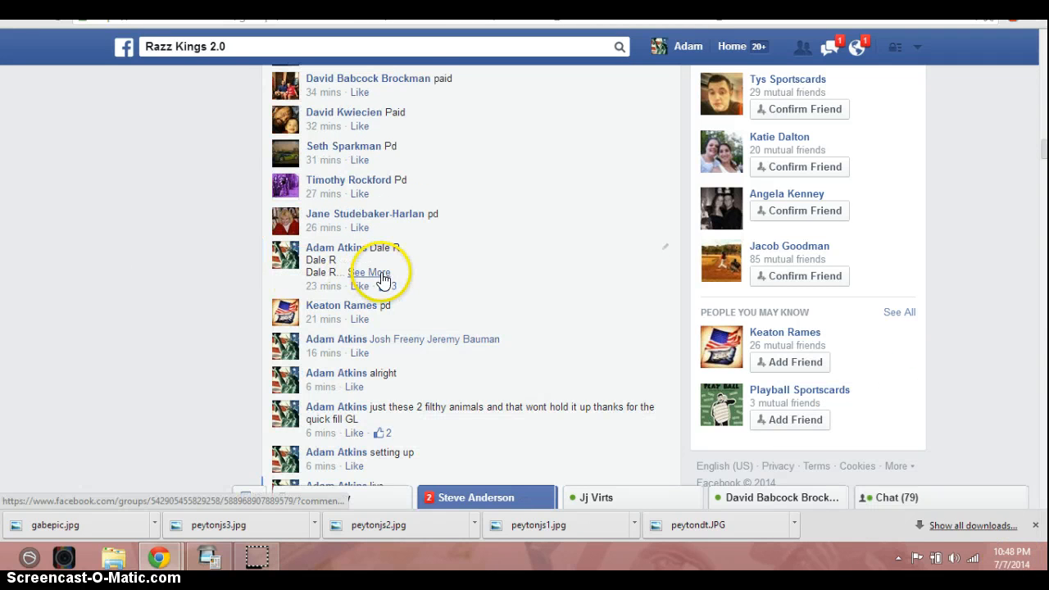
Expand the spot list comment via 'See More' and read down through the claimed names
click(371, 273)
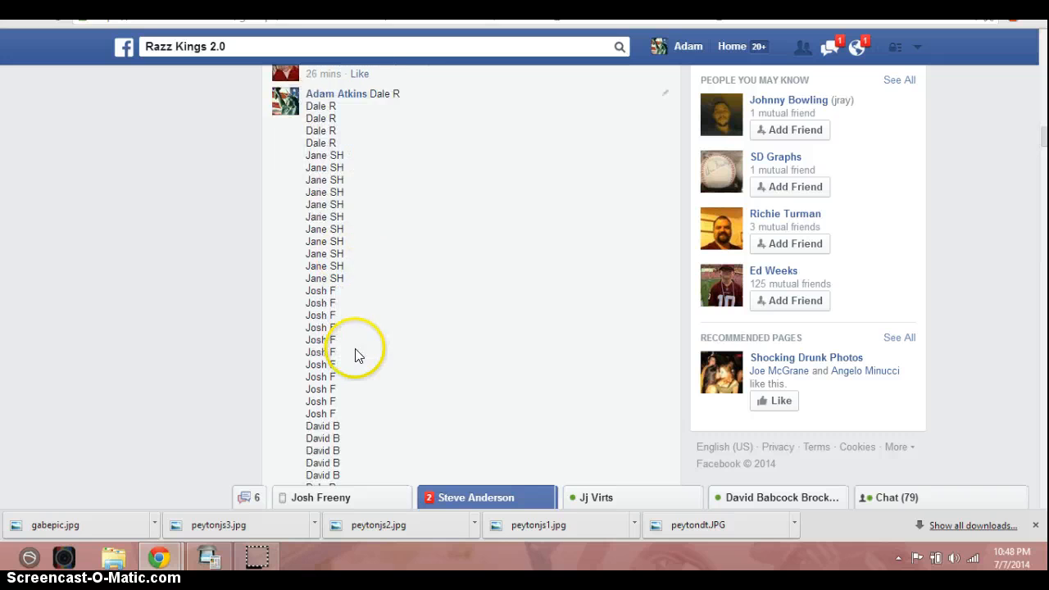
scroll(down, 3)
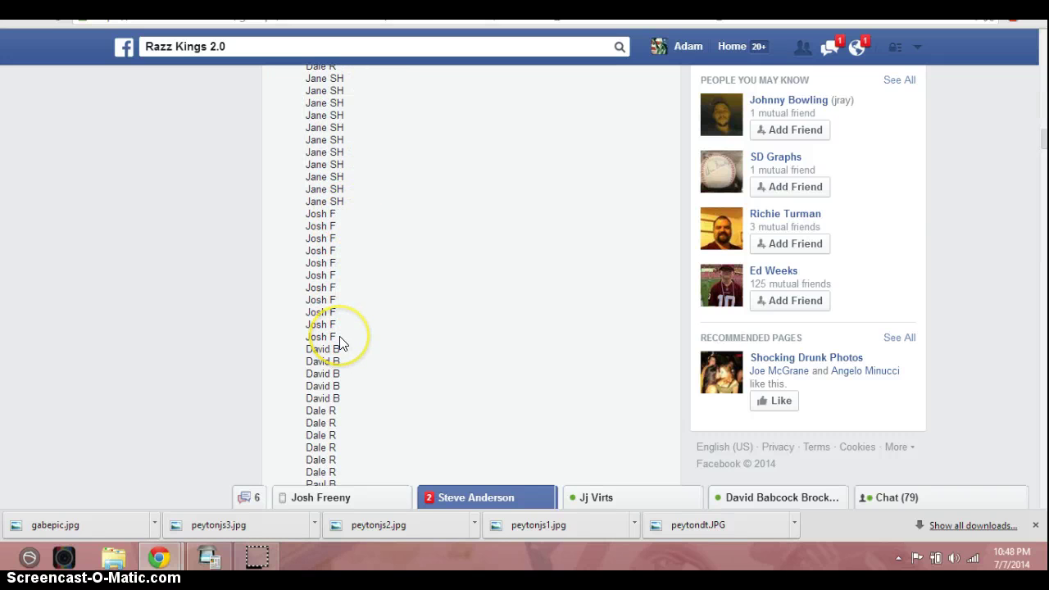
scroll(down, 3)
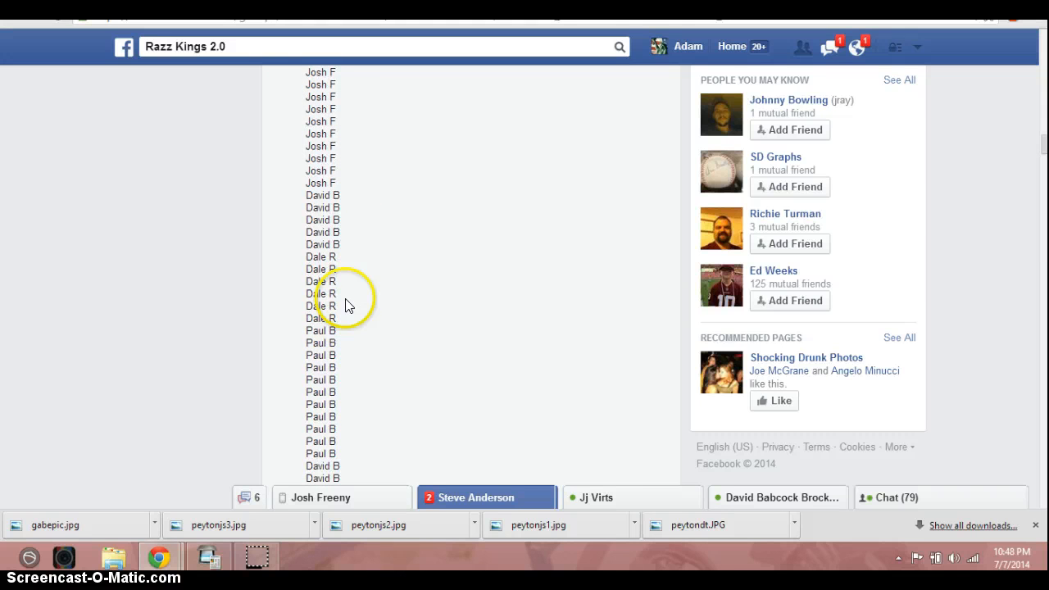
mouse_move(334, 331)
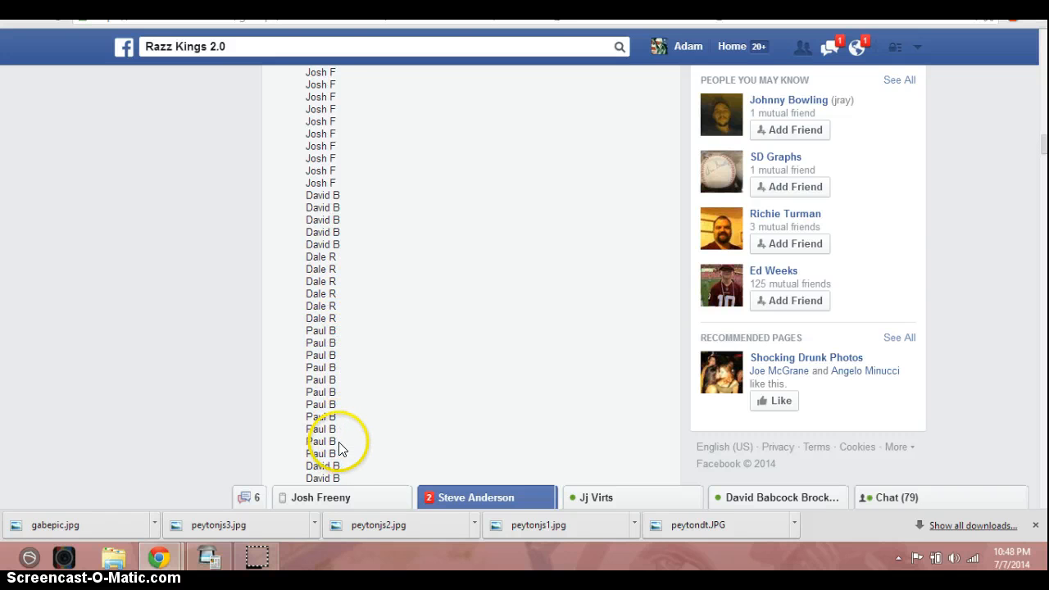
scroll(down, 3)
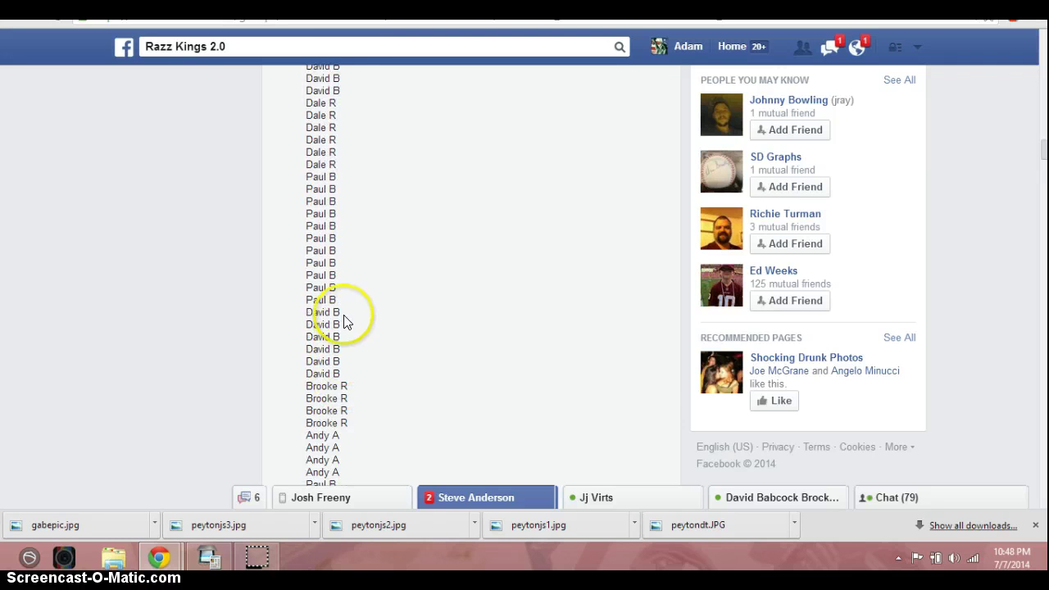
scroll(down, 3)
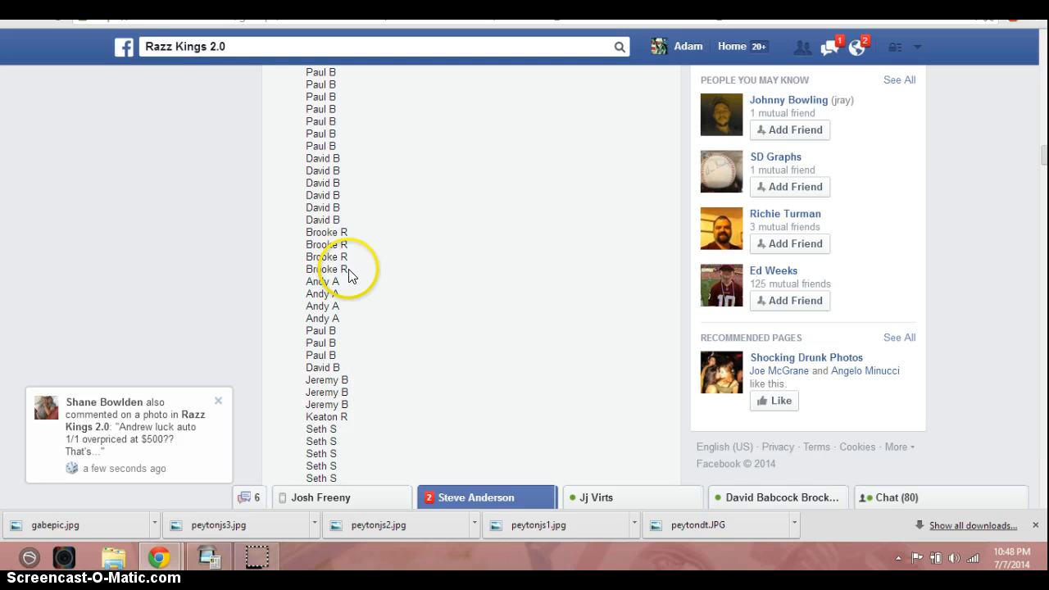
mouse_move(338, 318)
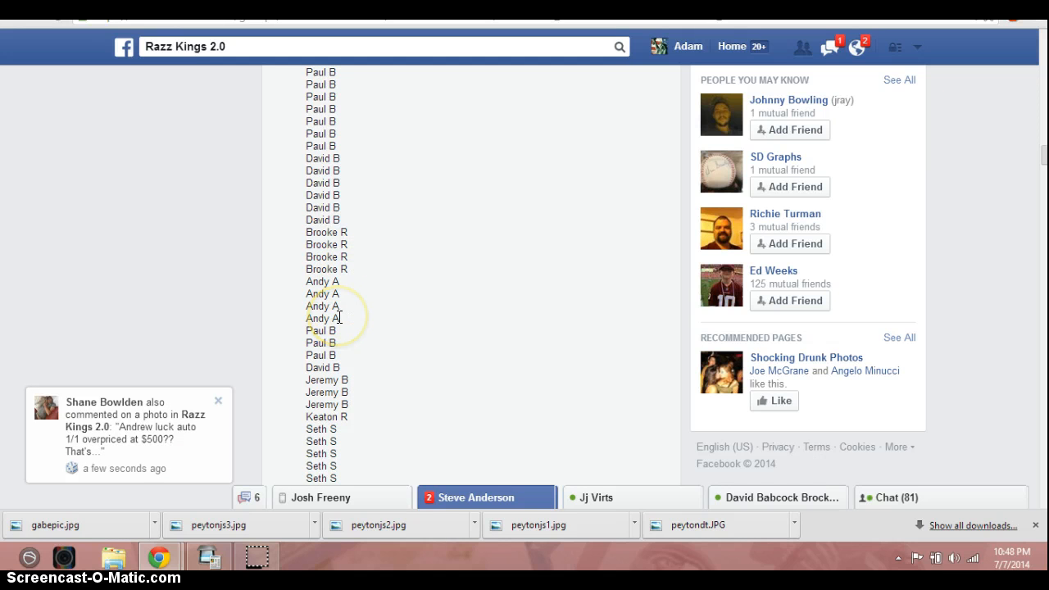
mouse_move(401, 343)
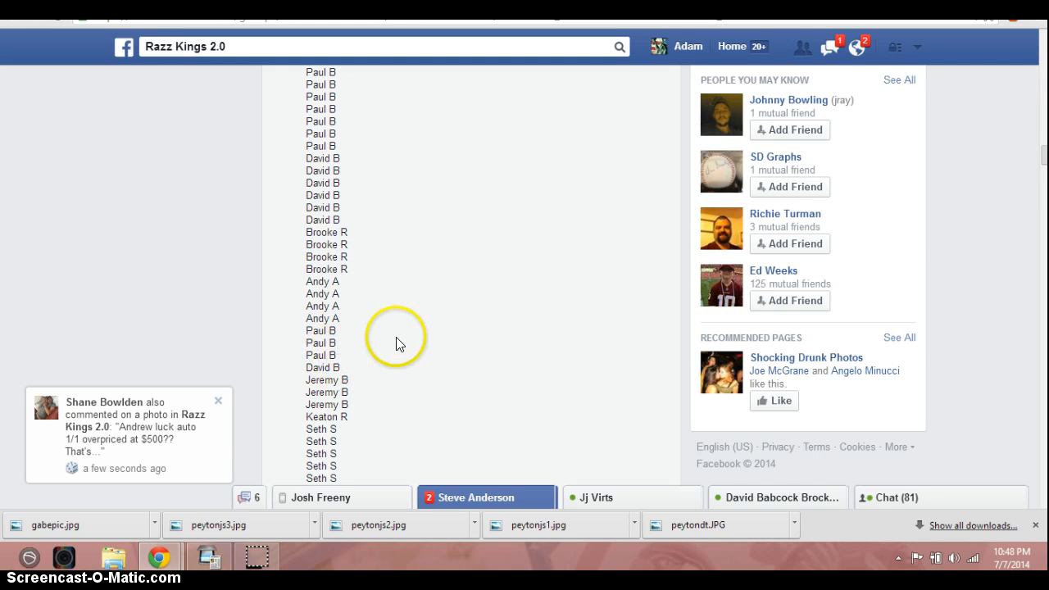
scroll(down, 3)
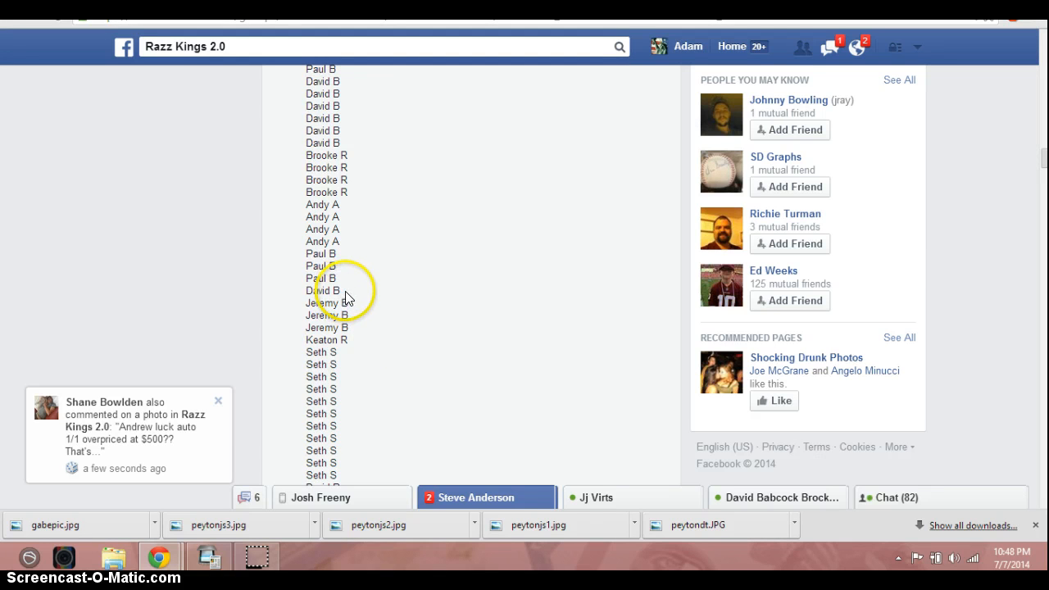
scroll(down, 3)
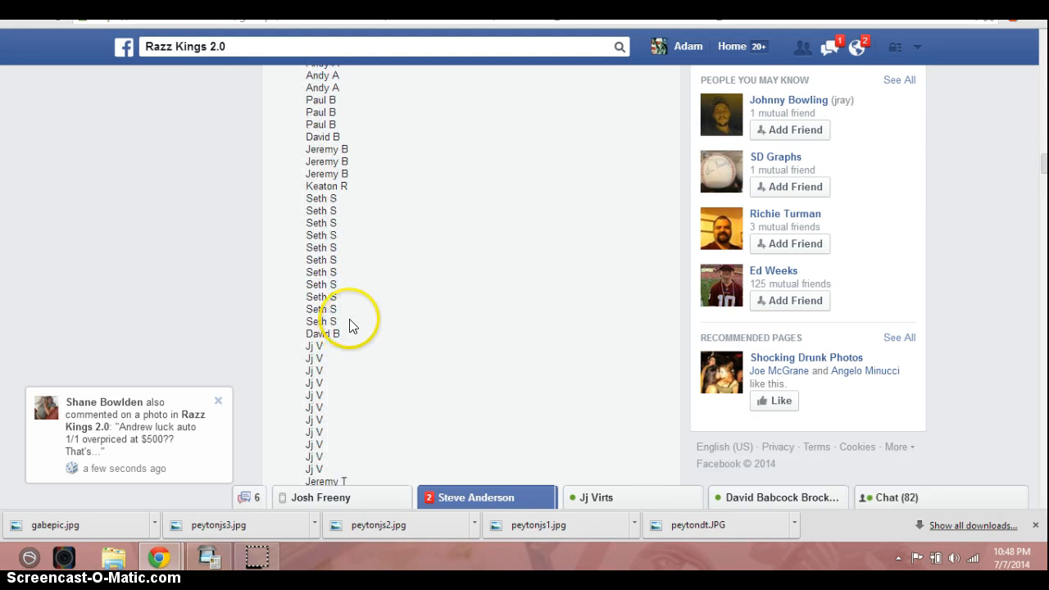
mouse_move(341, 190)
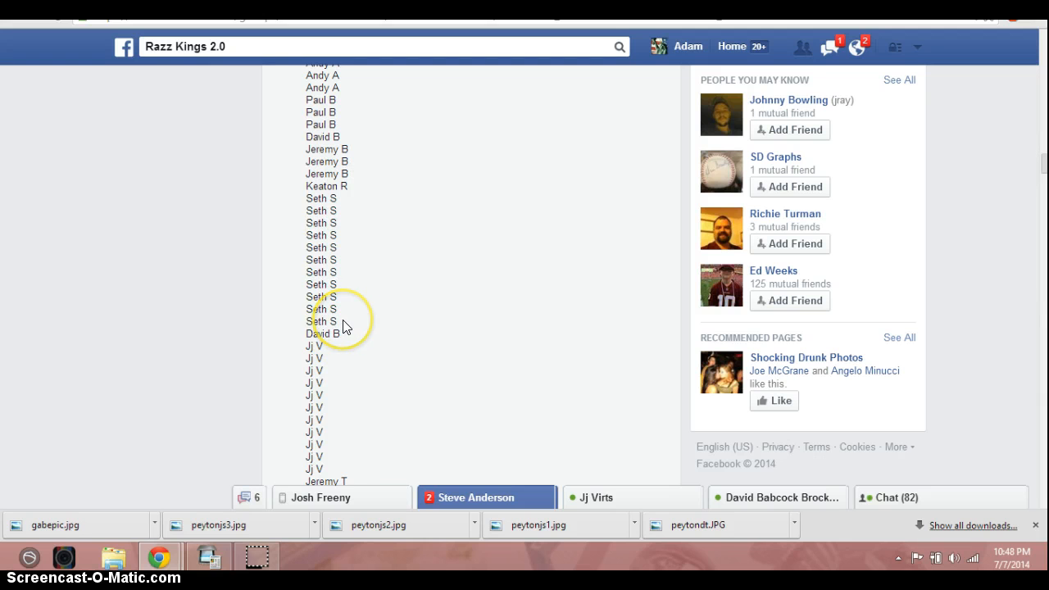
Continue scrolling to the end of the participant list, reaching the following replies
scroll(down, 3)
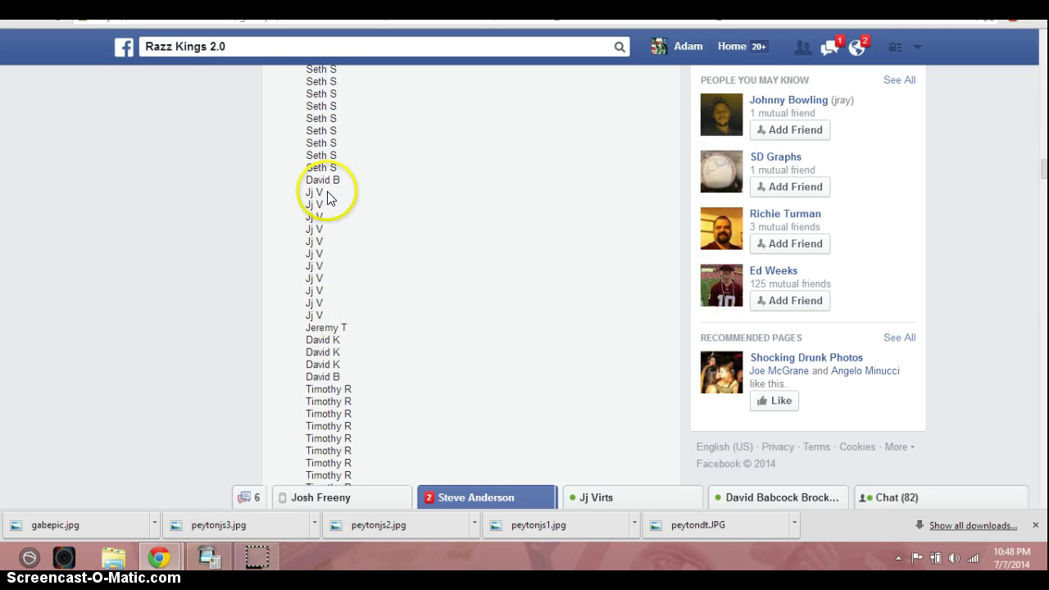
scroll(down, 3)
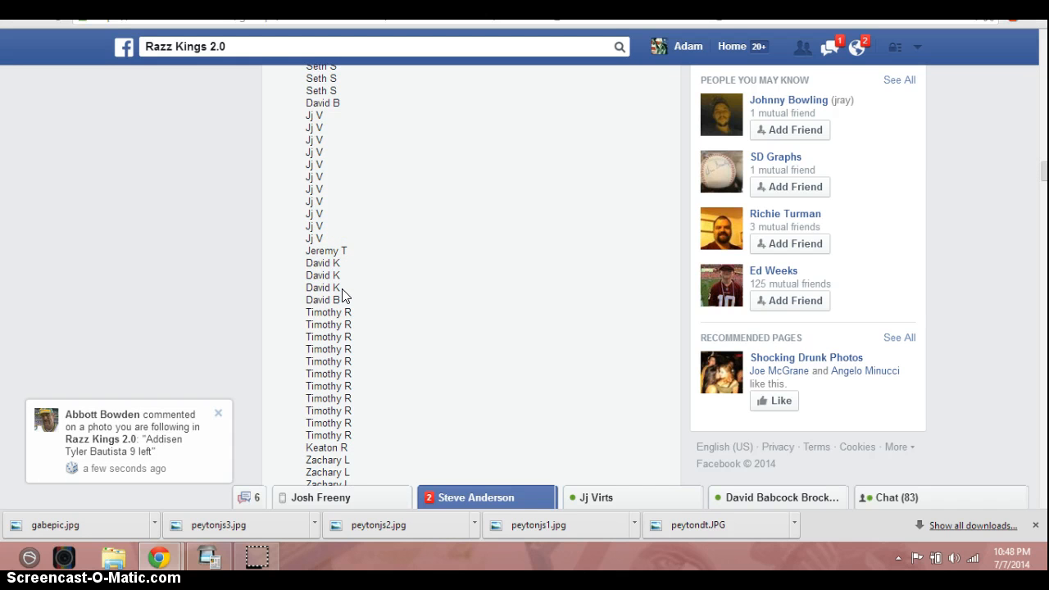
mouse_move(343, 301)
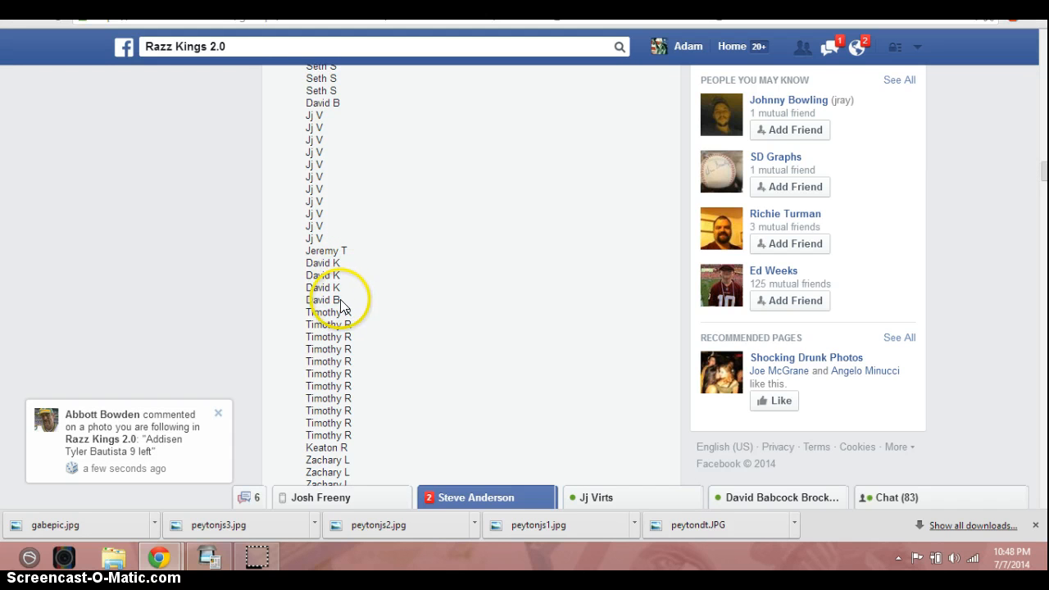
scroll(down, 3)
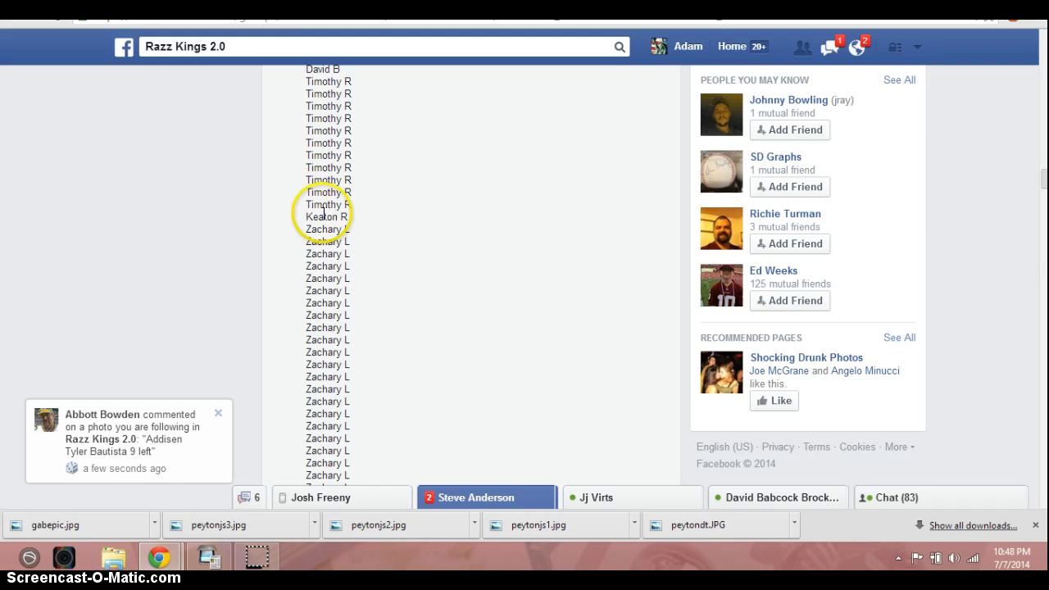
scroll(down, 3)
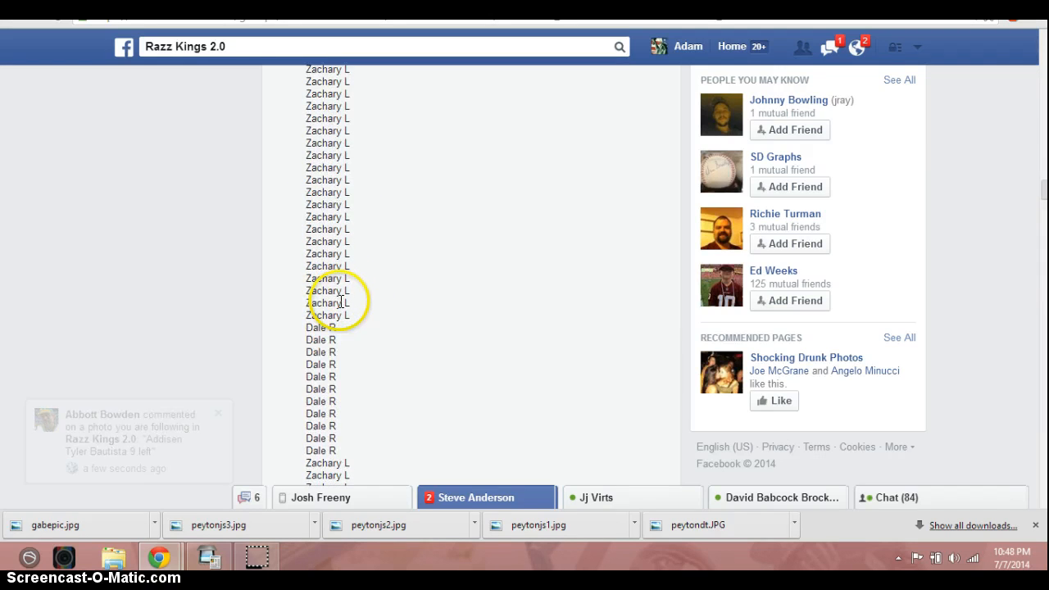
scroll(down, 3)
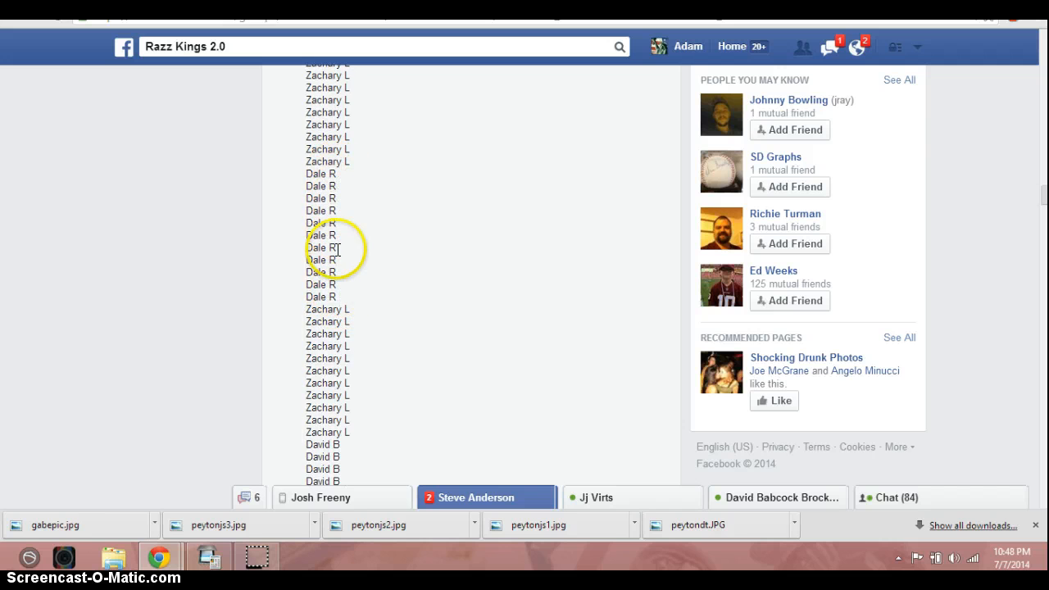
scroll(down, 3)
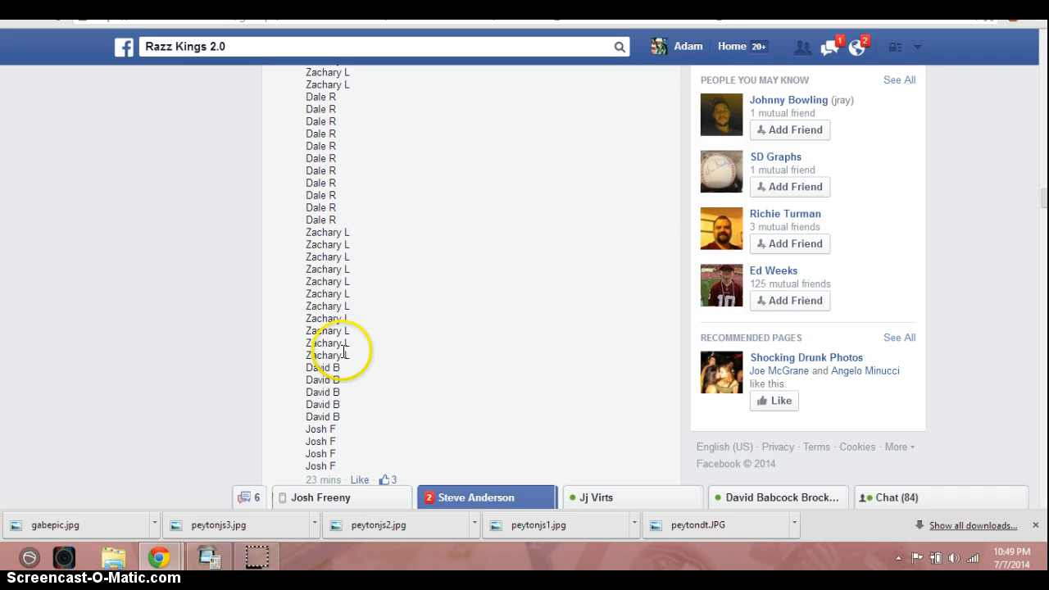
scroll(down, 3)
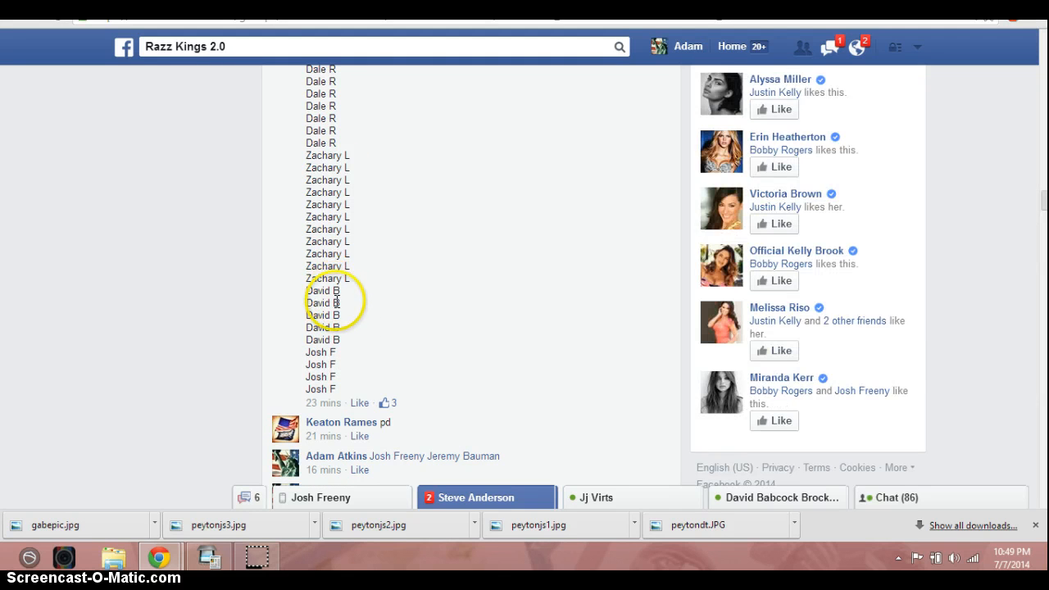
mouse_move(328, 375)
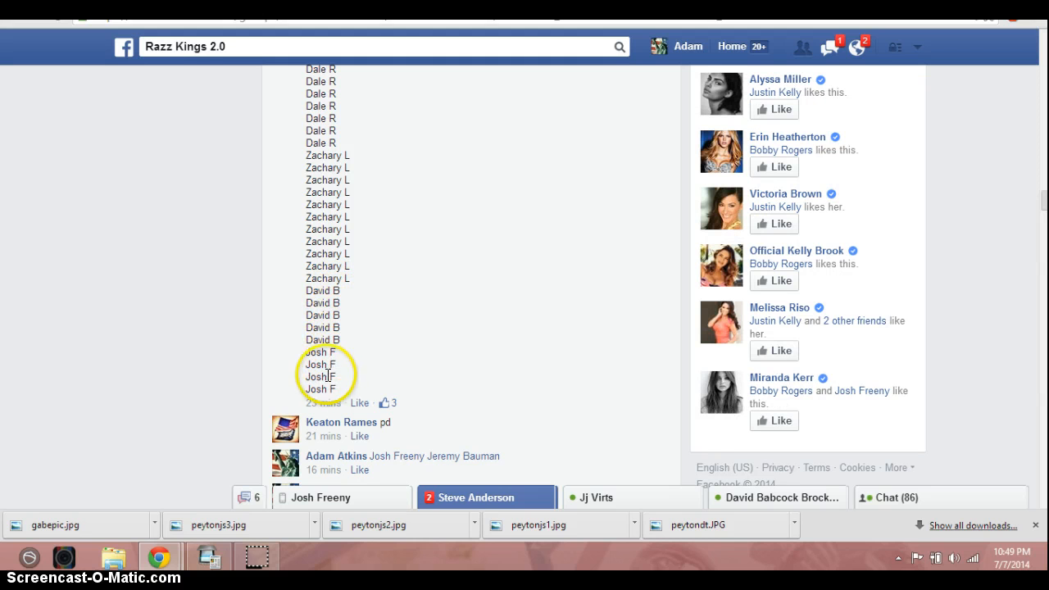
mouse_move(190, 197)
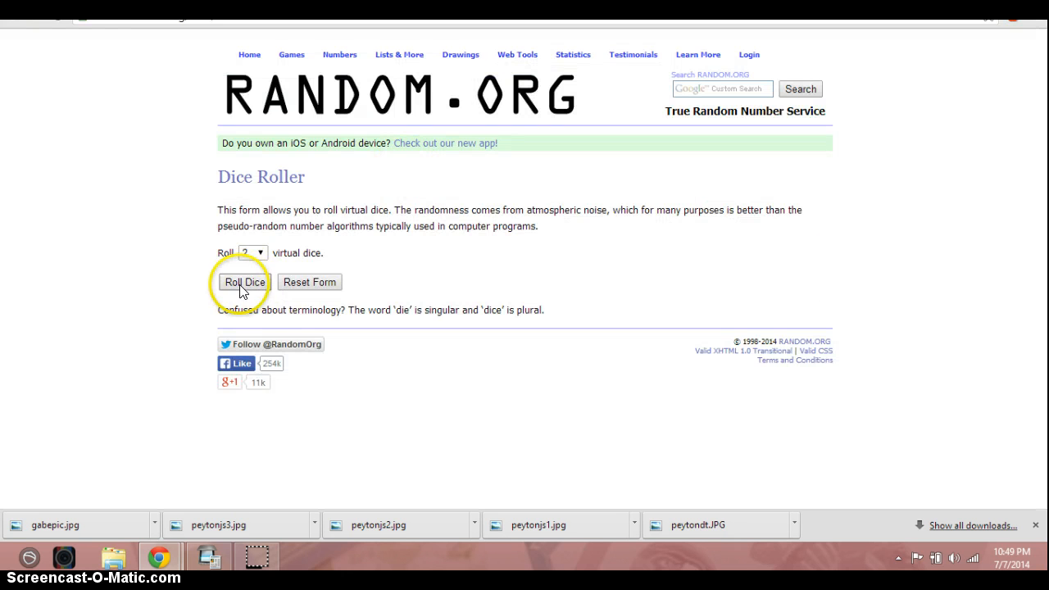
Roll the two virtual dice, check the clock, and randomize the pasted spot list the first time
click(243, 282)
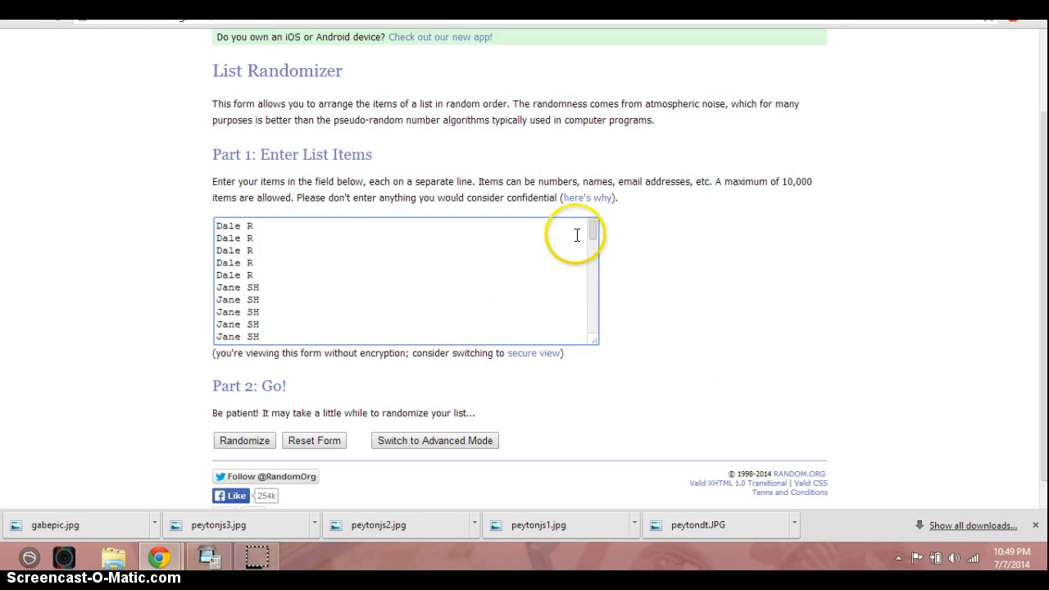
click(1015, 561)
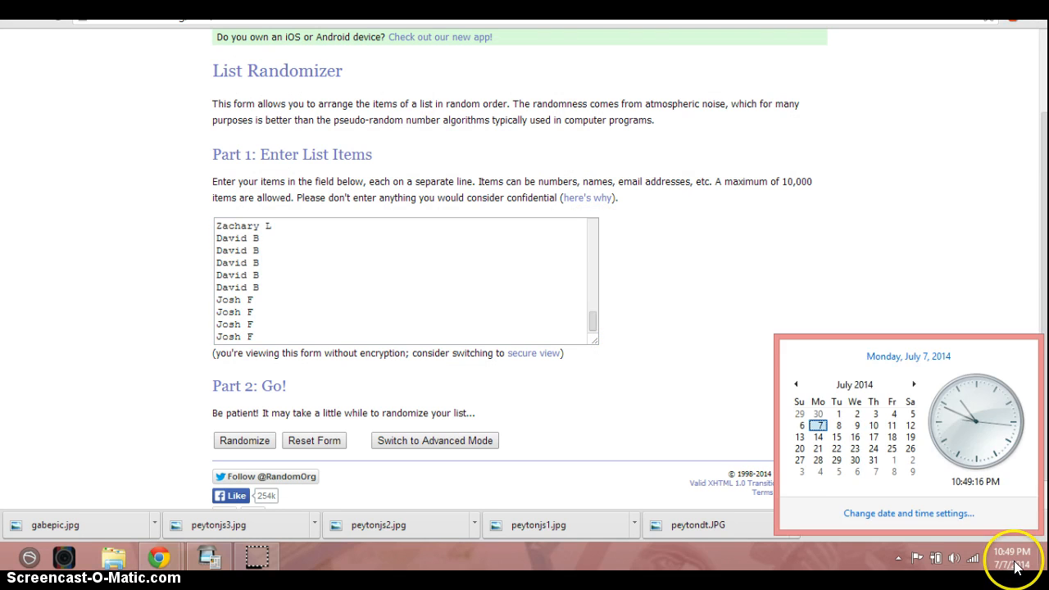
click(244, 440)
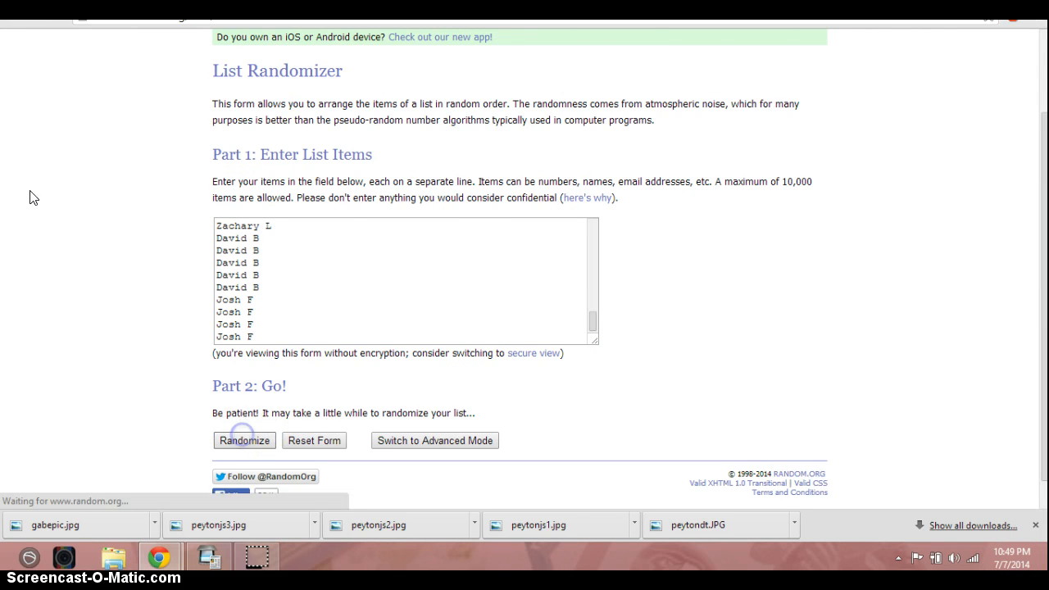
Review the 175-name randomized result and shuffle the list a second time with Again!
click(245, 439)
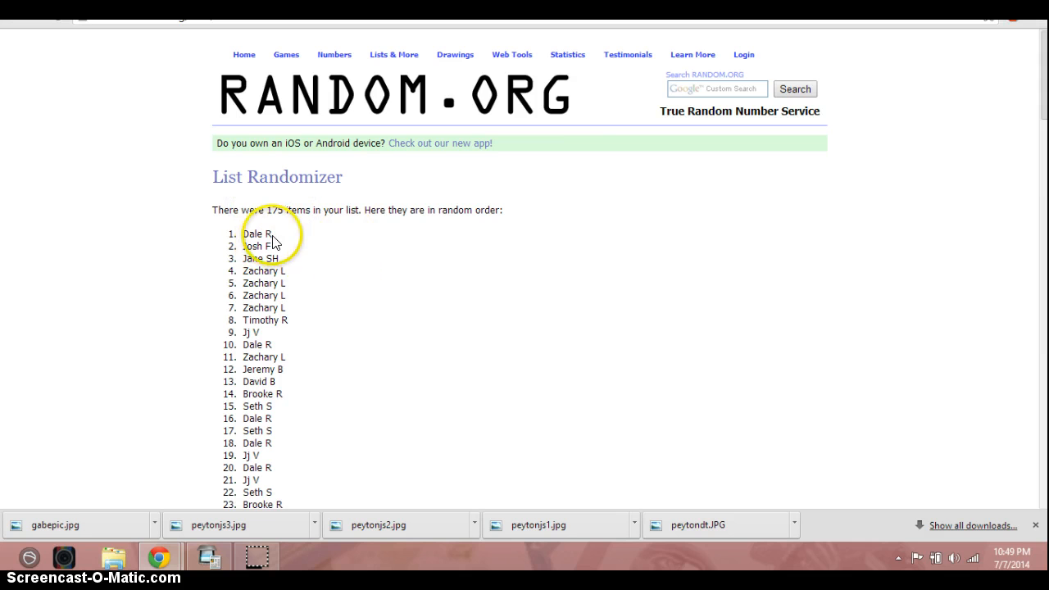
scroll(down, 3)
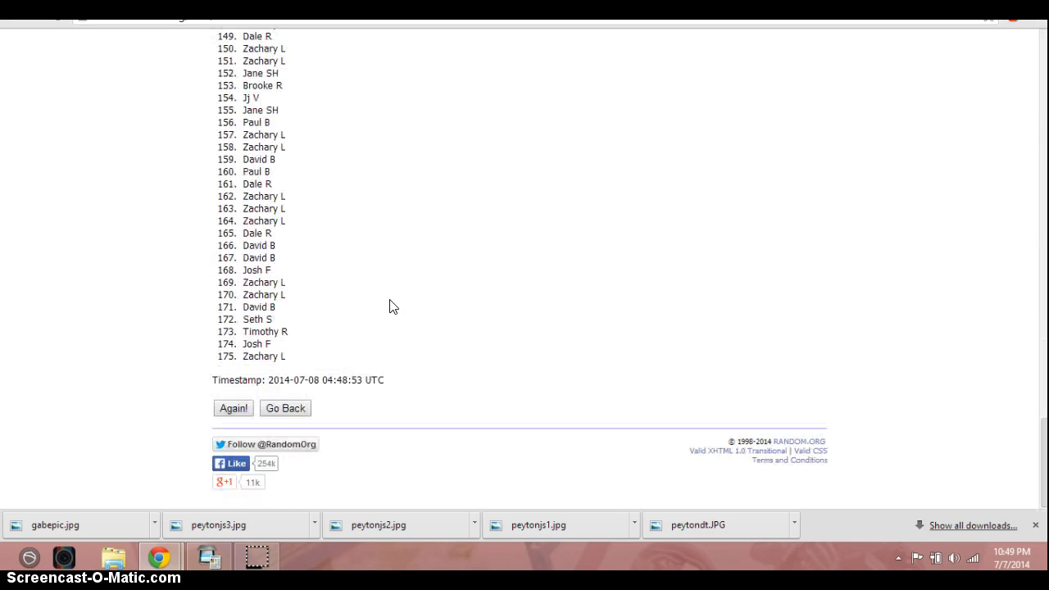
click(233, 408)
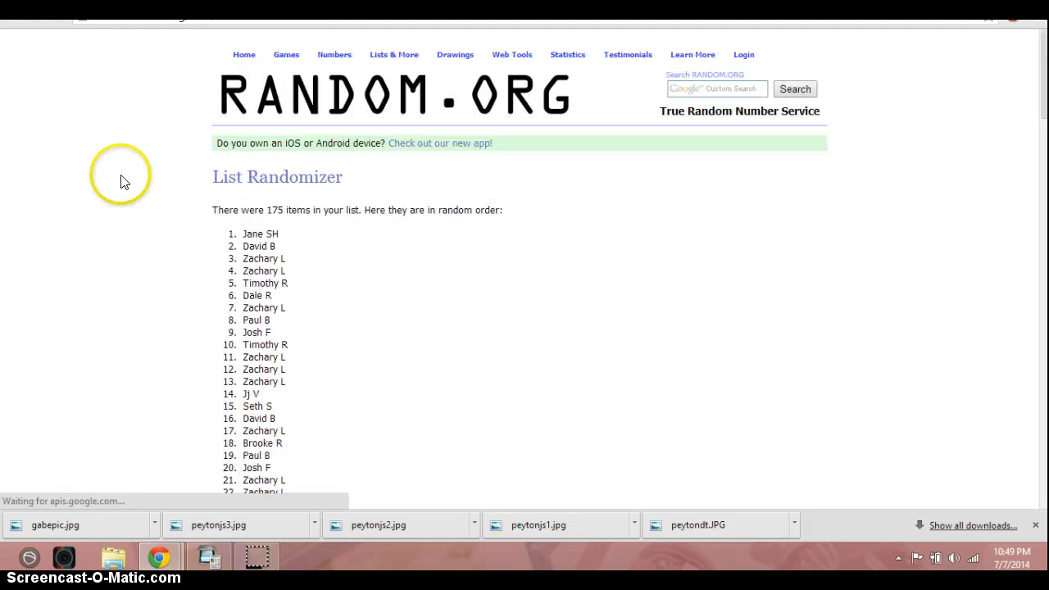
scroll(down, 3)
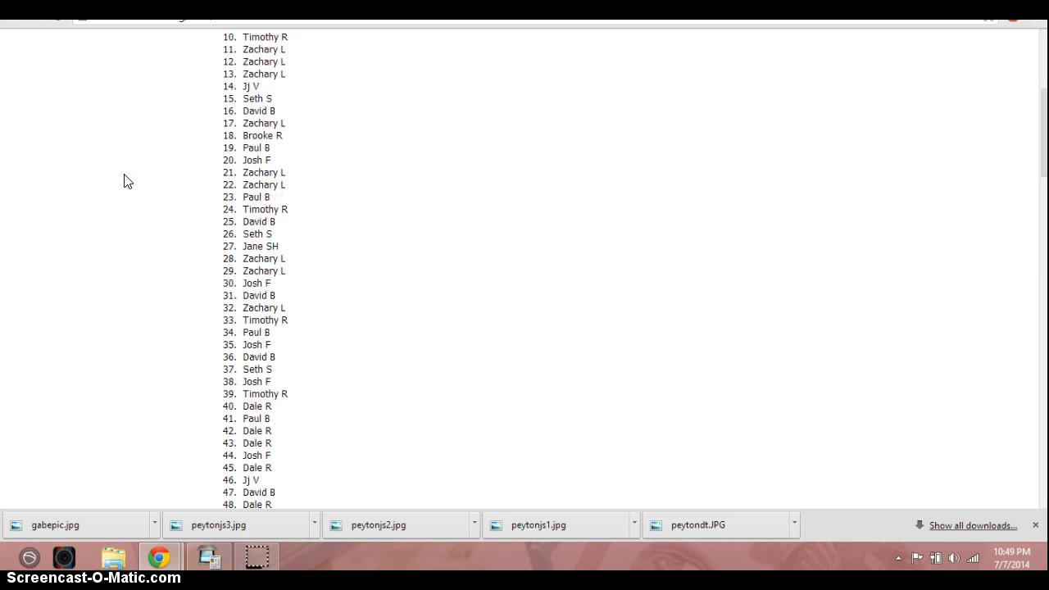
scroll(down, 3)
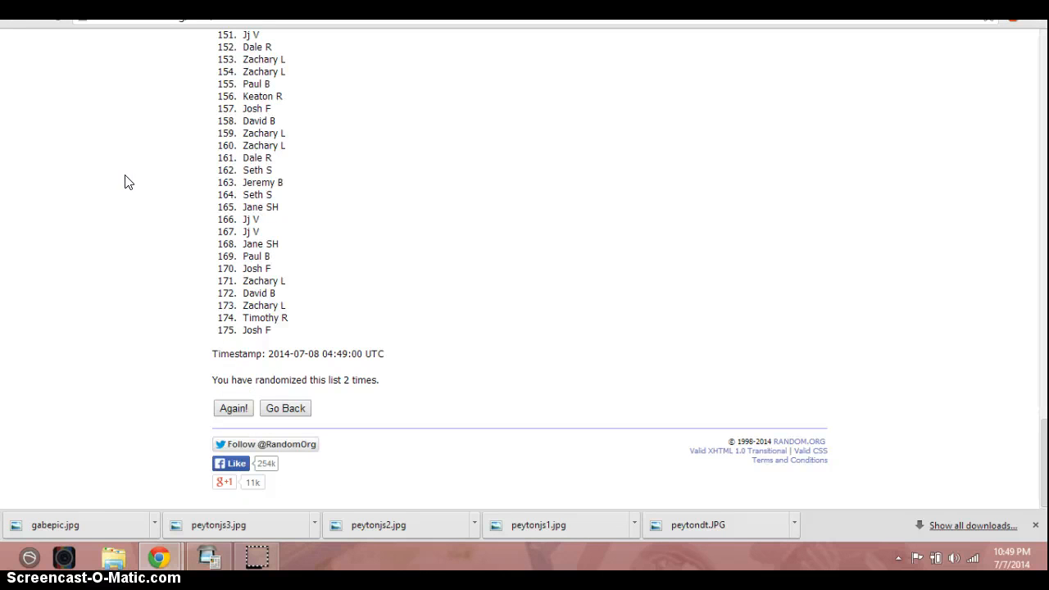
Randomize the list a third time and scroll to confirm the count at the bottom
click(233, 409)
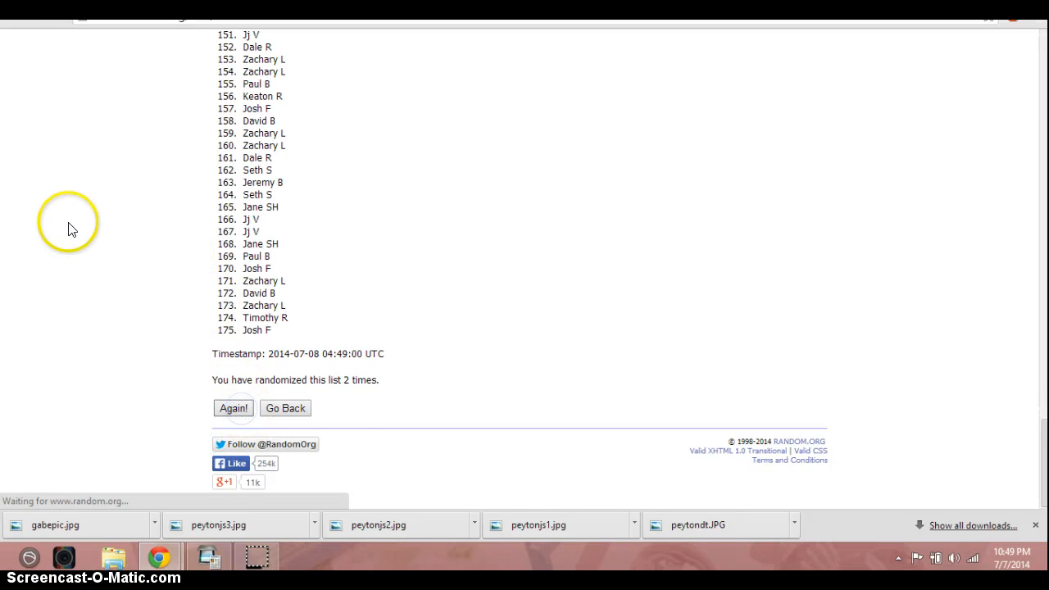
click(233, 409)
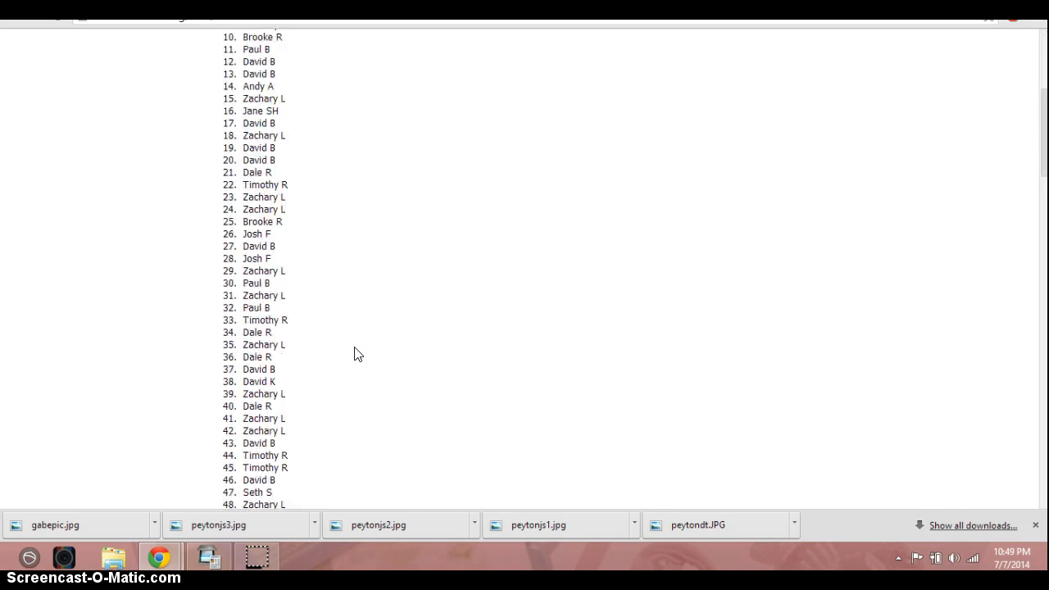
scroll(down, 3)
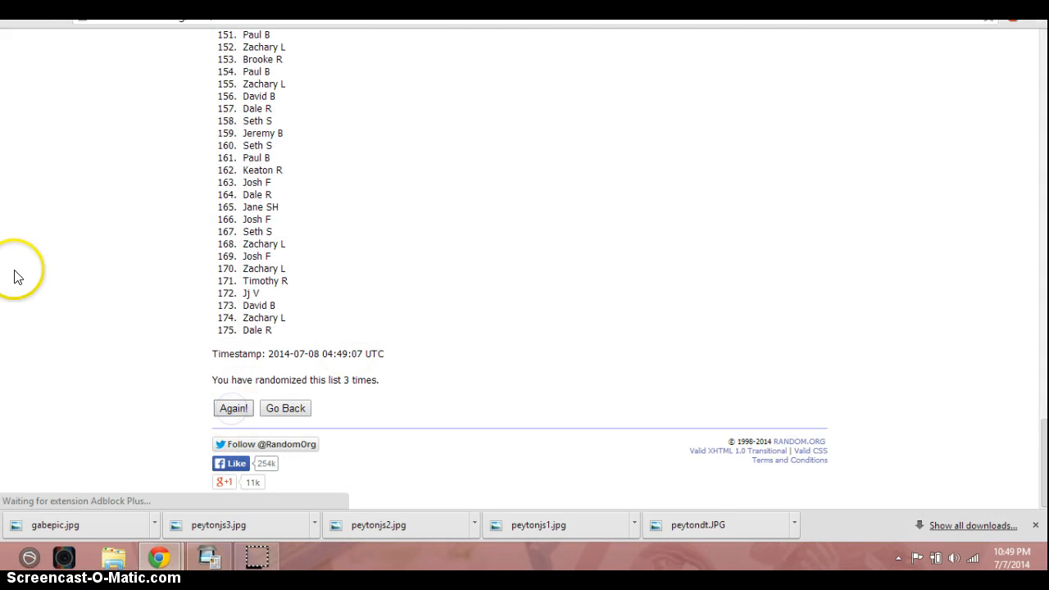
scroll(up, 3)
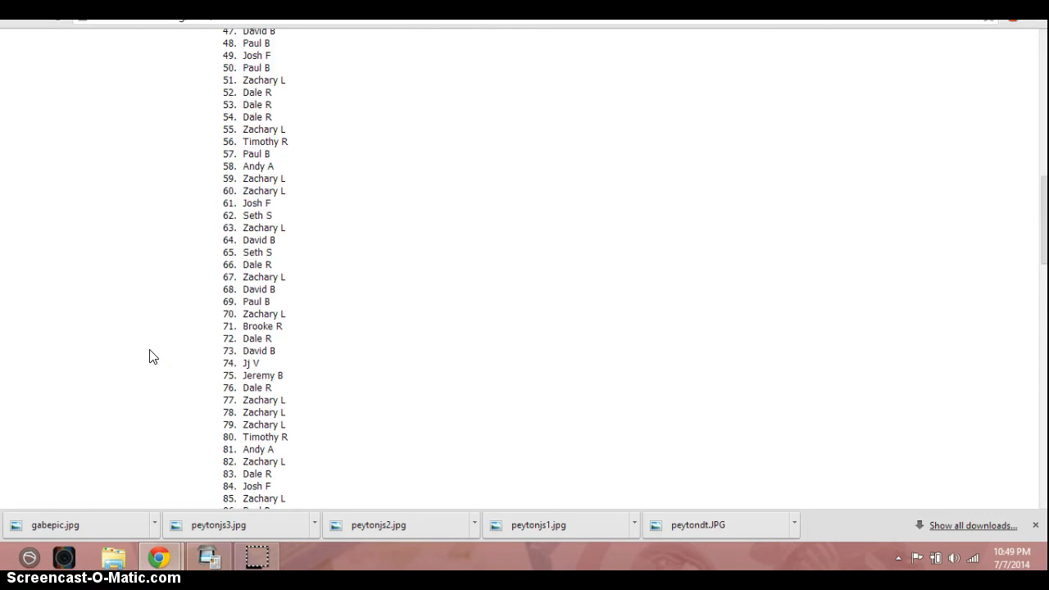
scroll(down, 3)
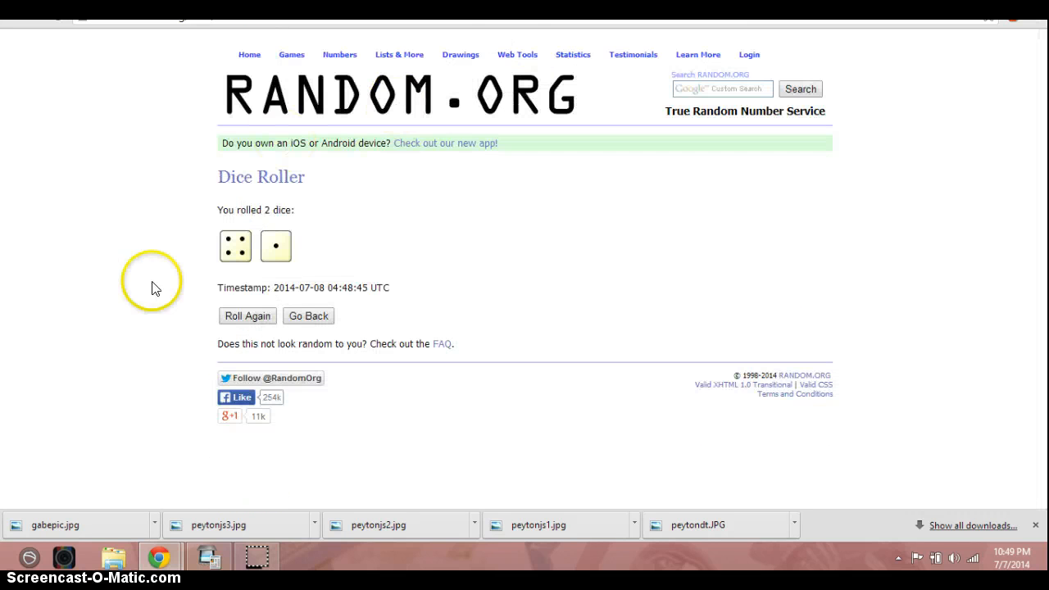
mouse_move(623, 54)
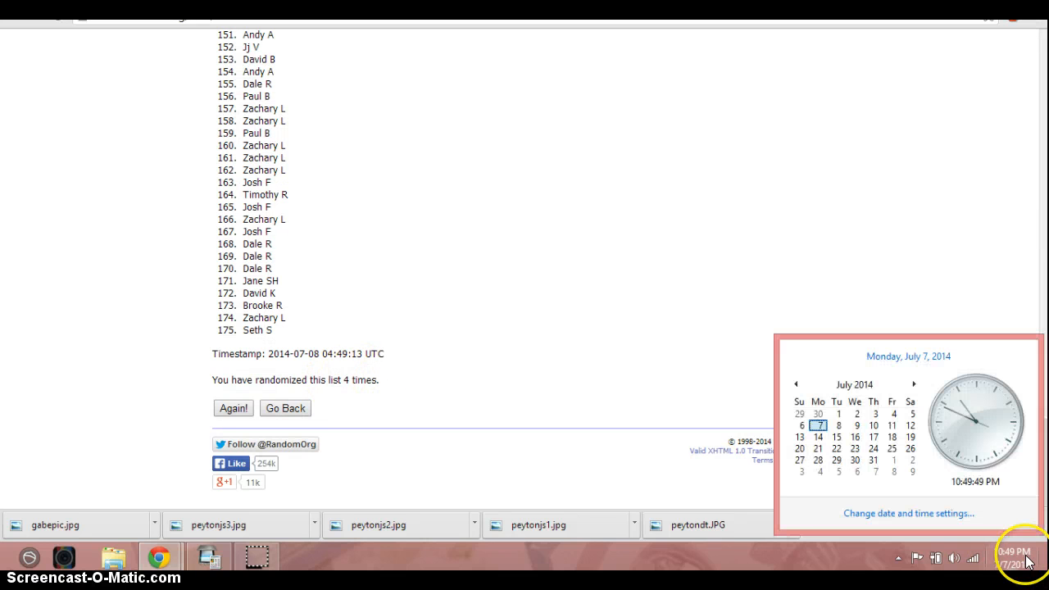
mouse_move(692, 272)
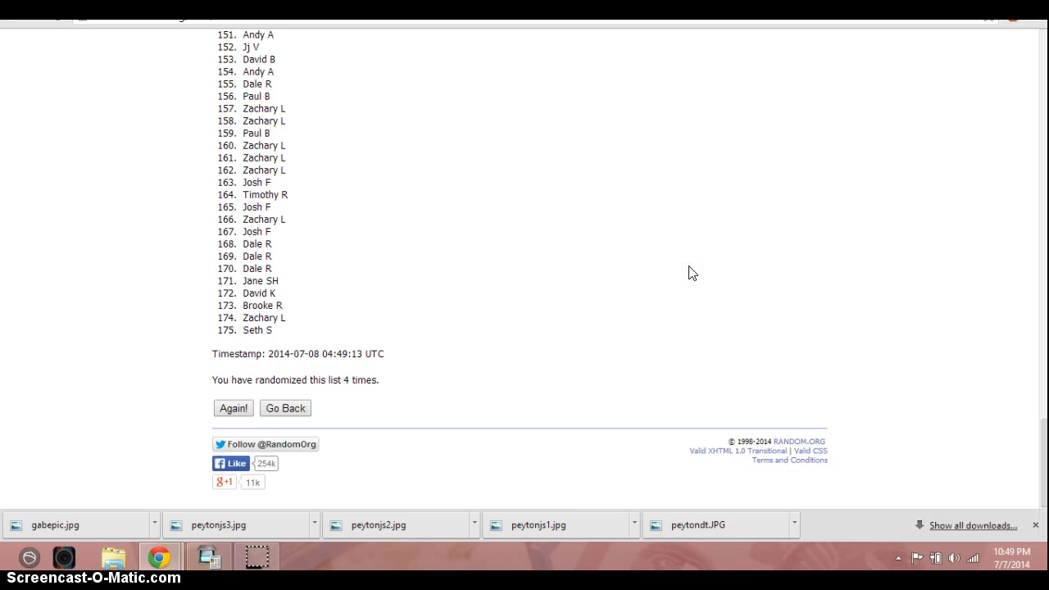
mouse_move(233, 413)
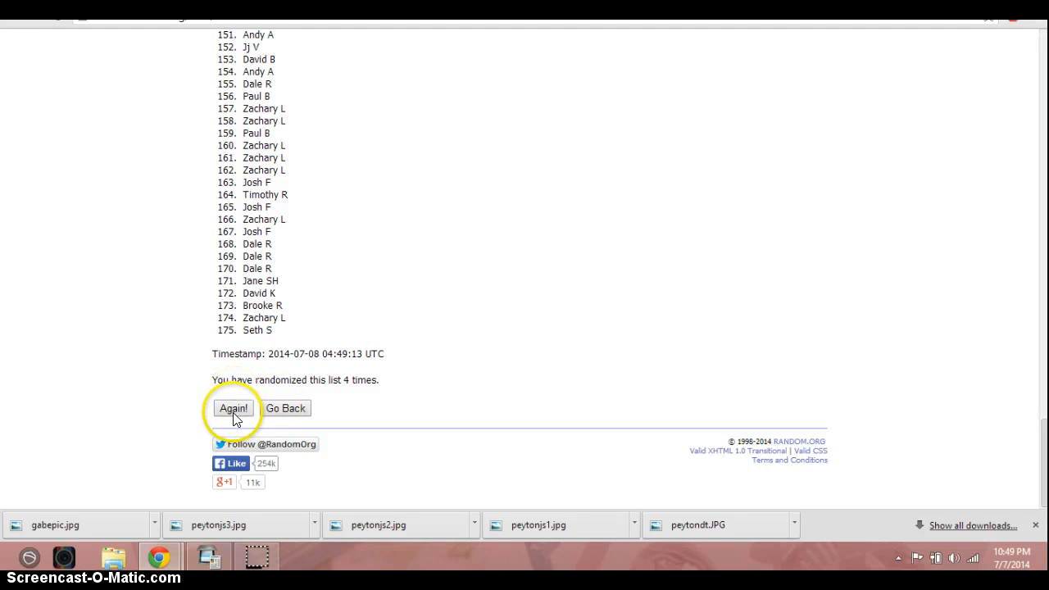
Randomize the list a fifth time, confirm 'randomized this list 5 times', and check the clock
click(233, 408)
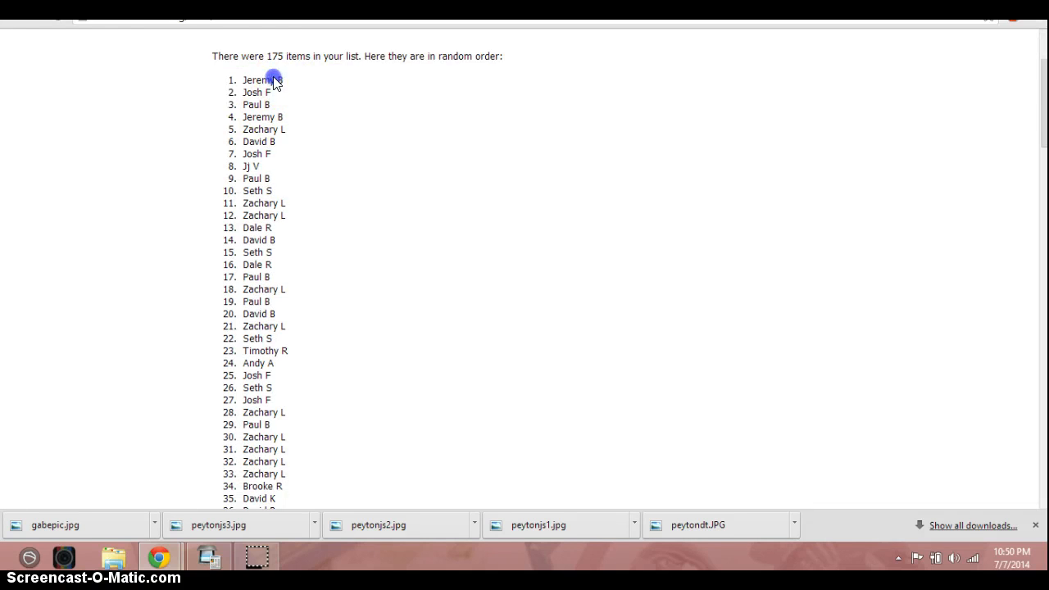
scroll(down, 3)
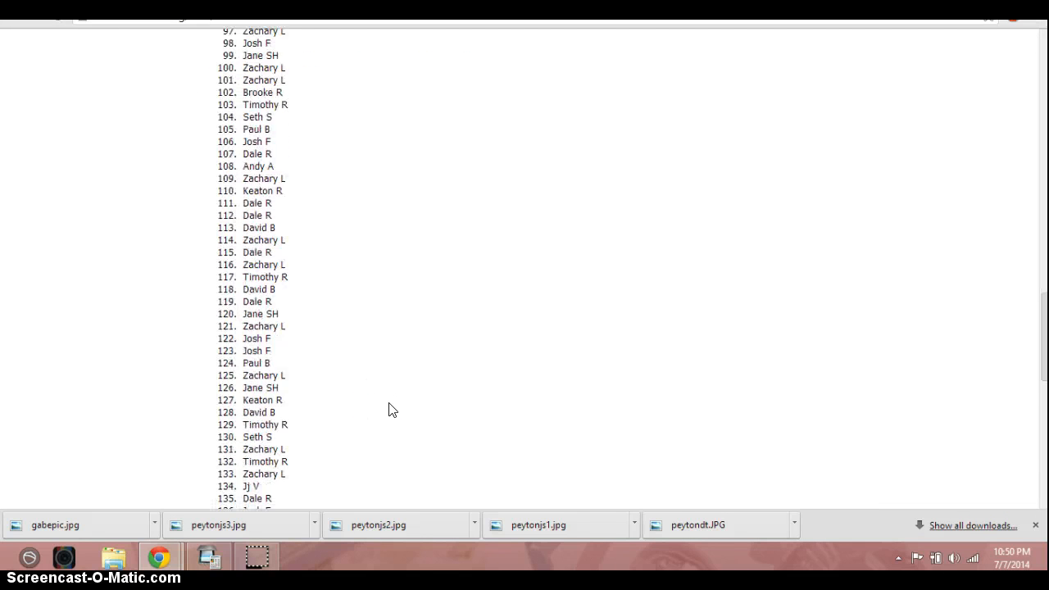
scroll(down, 3)
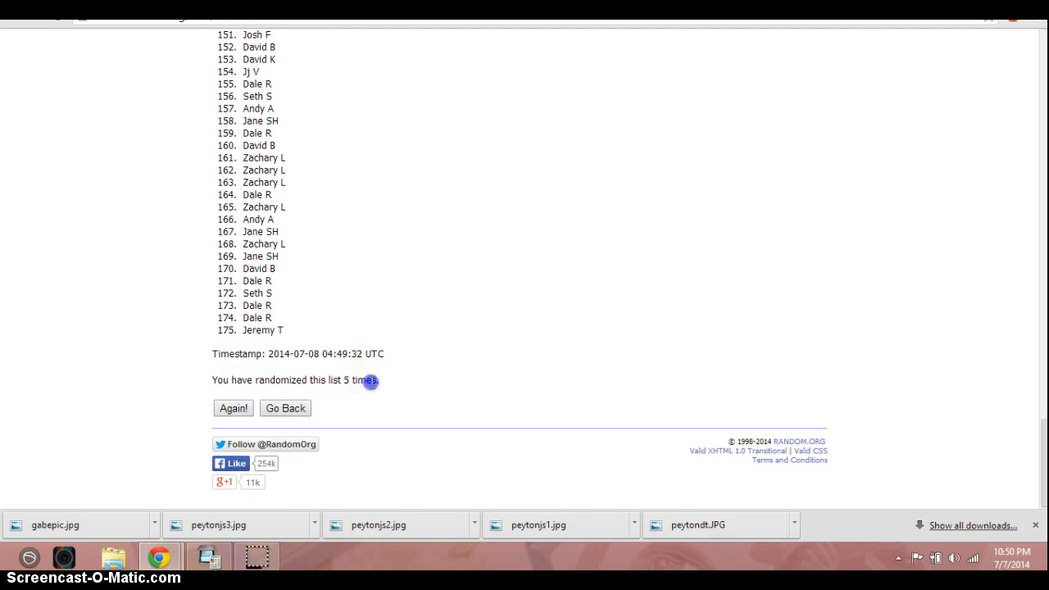
mouse_move(899, 533)
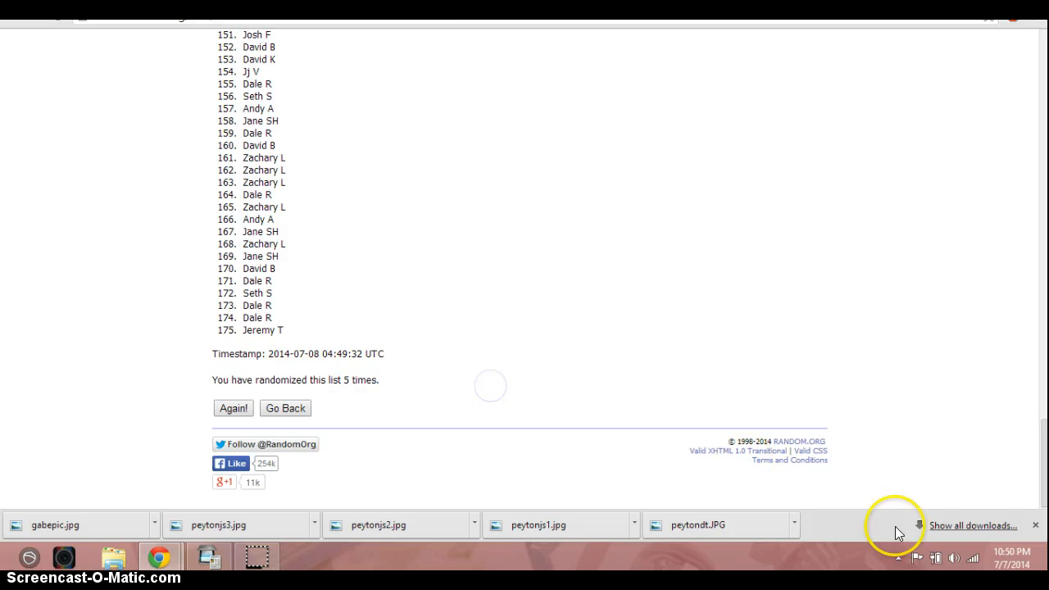
click(1010, 564)
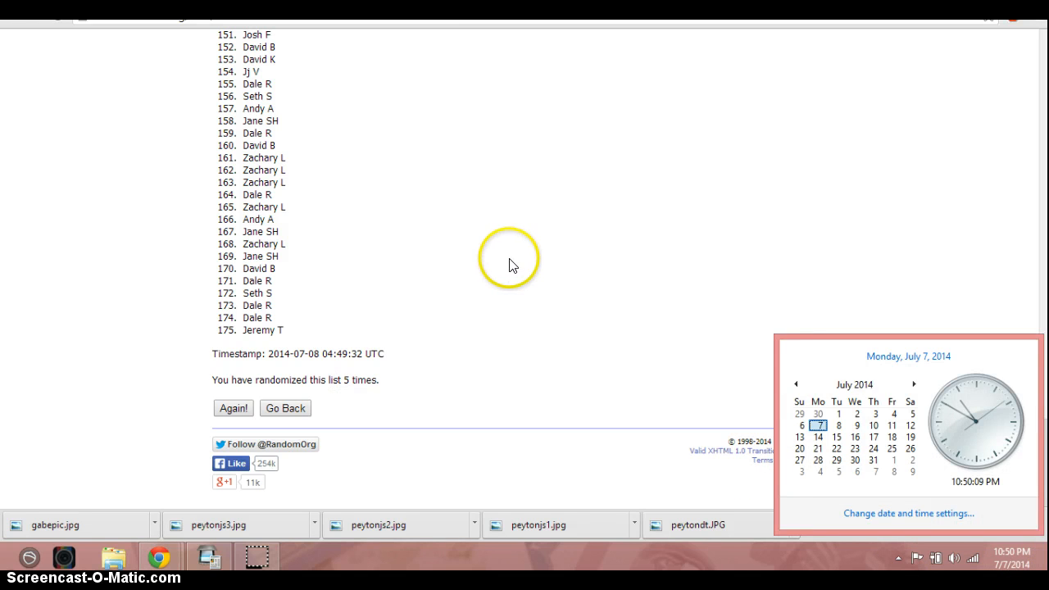
scroll(up, 3)
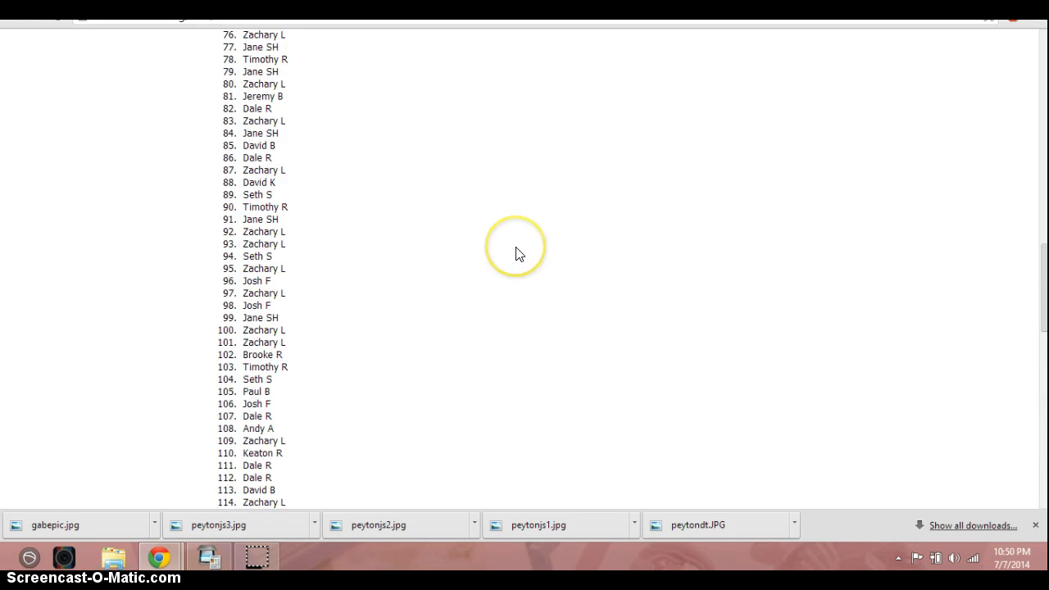
scroll(up, 3)
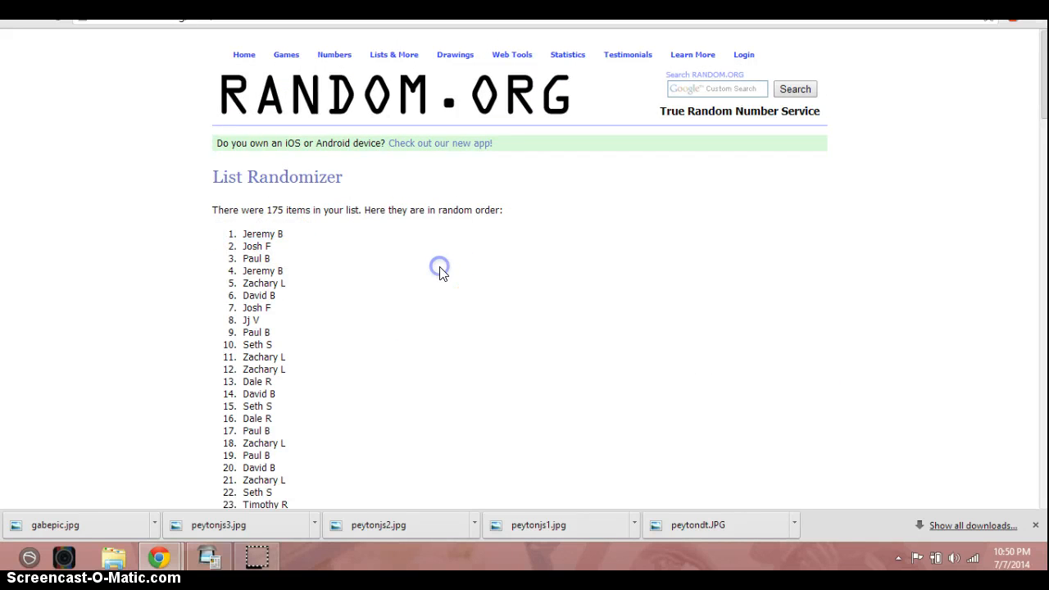
scroll(down, 3)
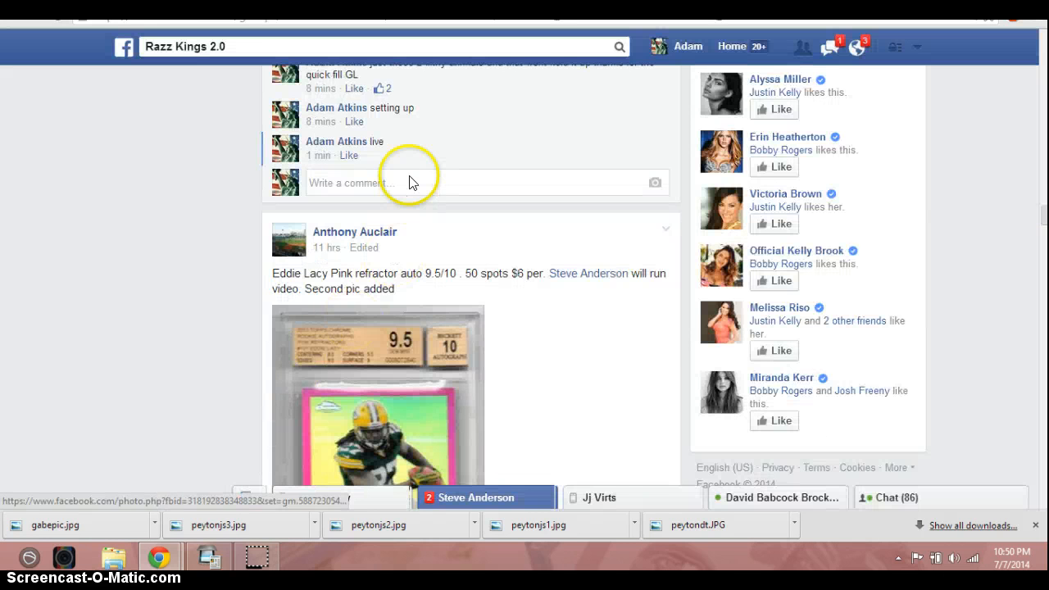
Post a 'done' comment under the razz post and check the taskbar clock
text(done)
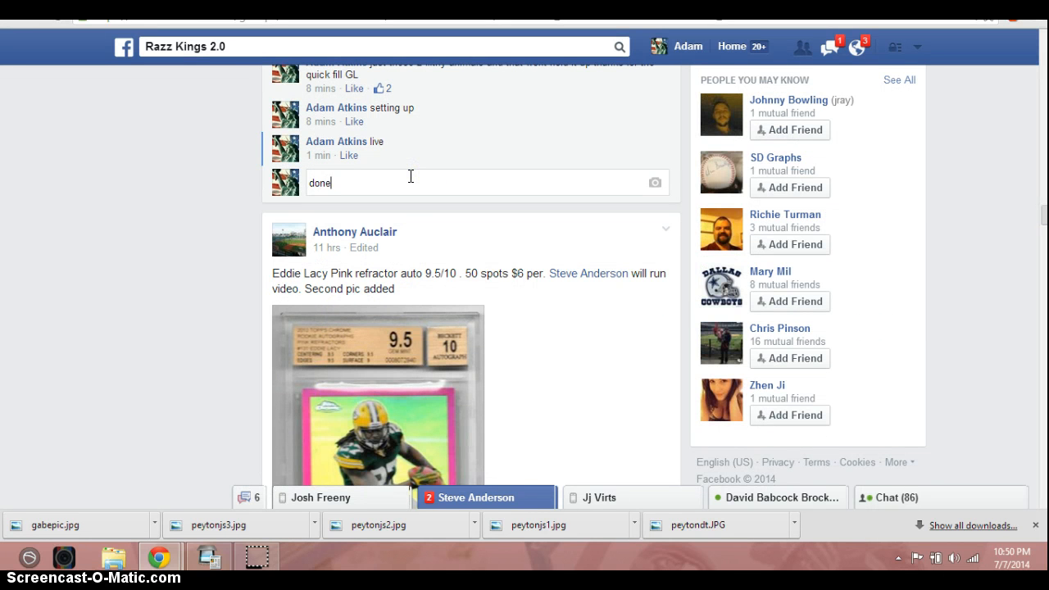
click(1023, 560)
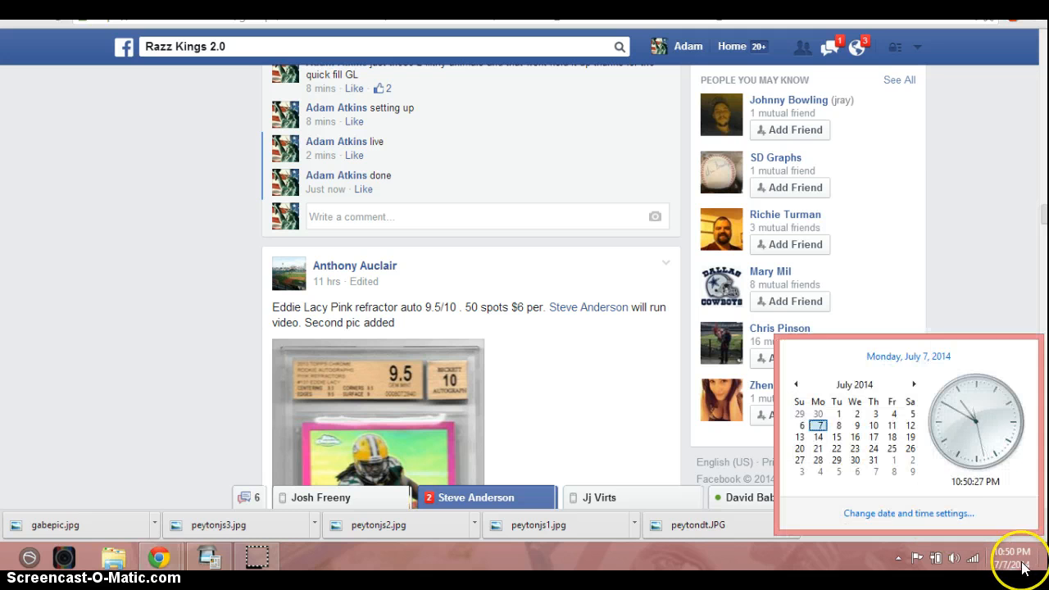